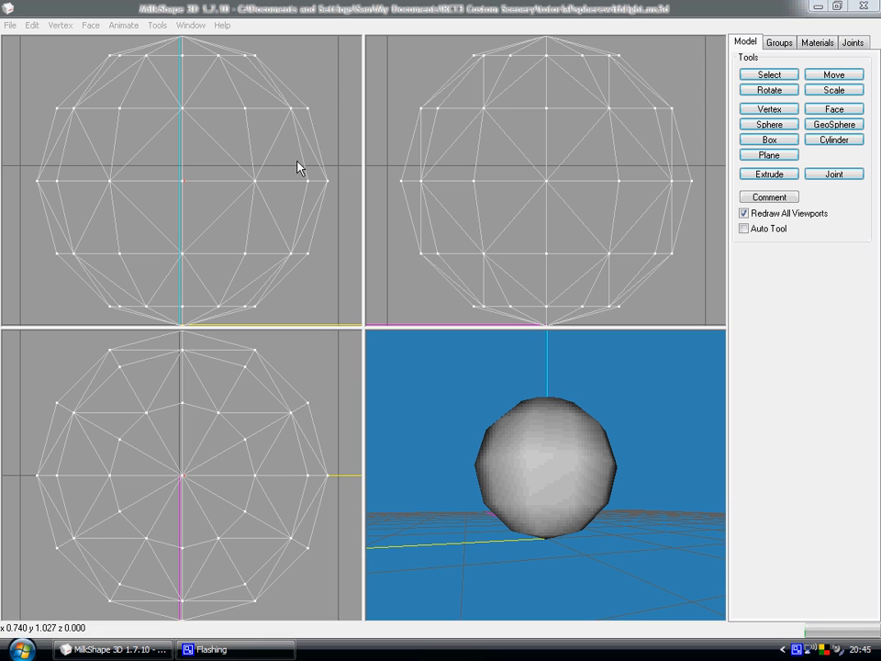
mouse_move(306, 287)
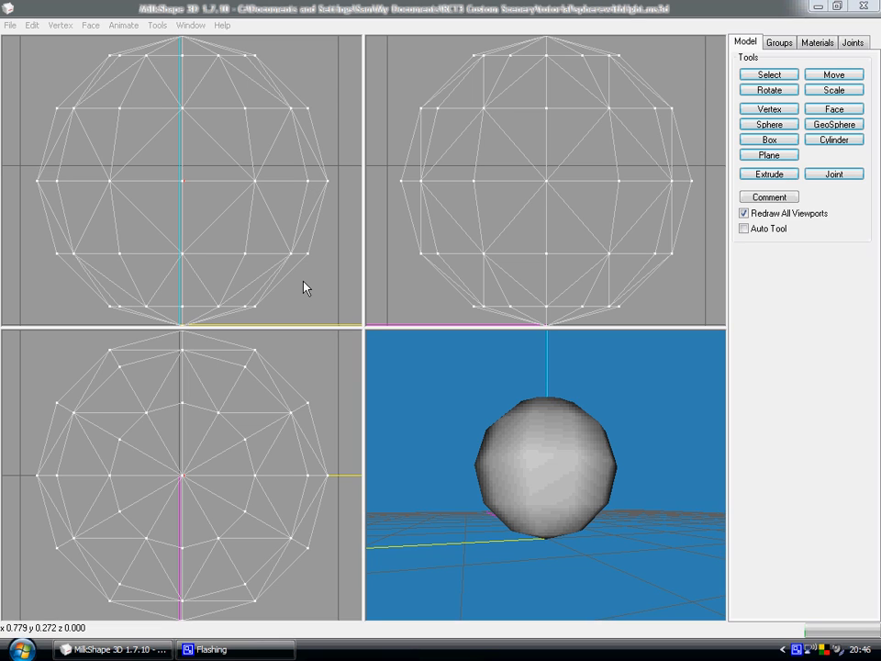
mouse_move(297, 303)
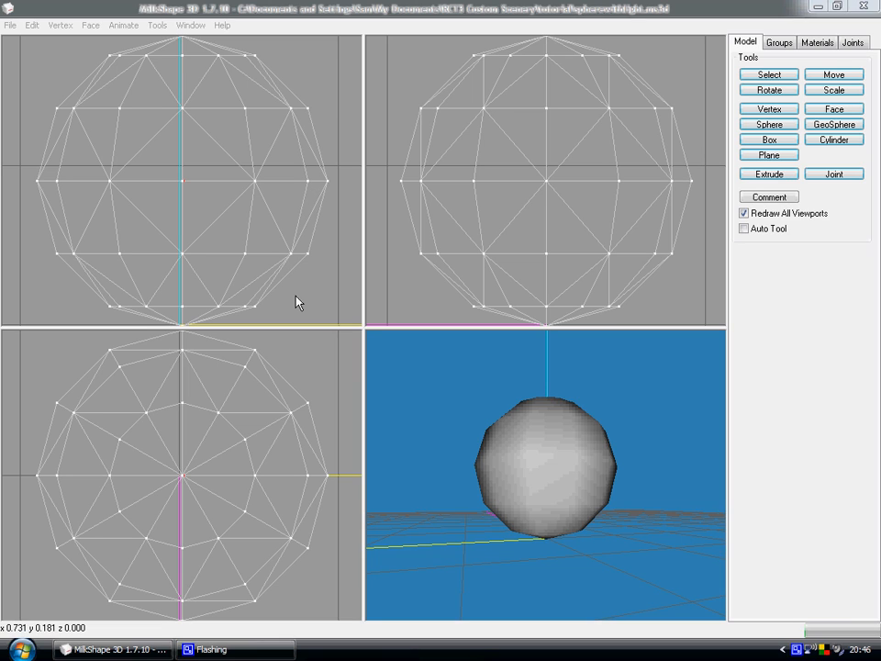
mouse_move(288, 299)
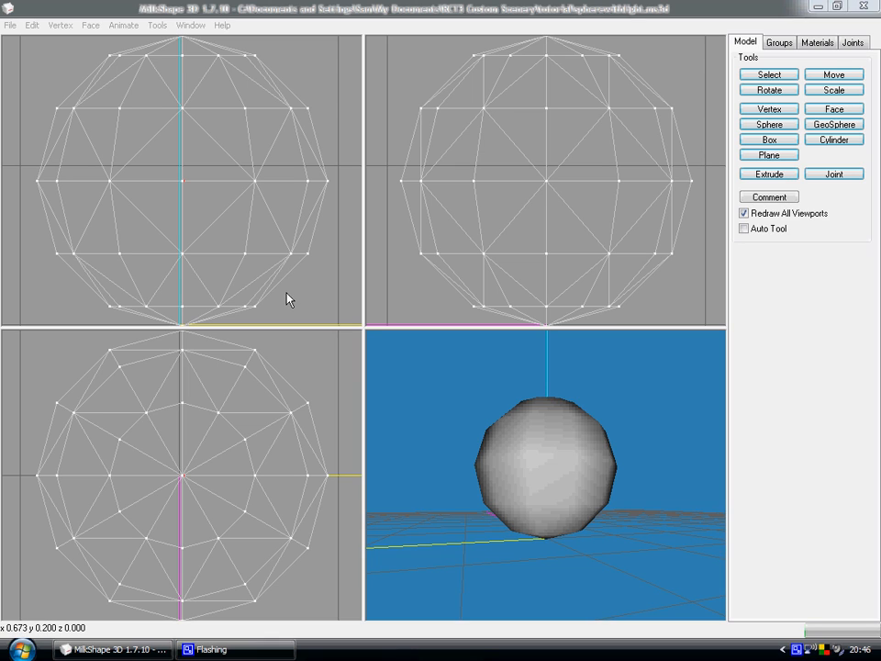
mouse_move(465, 424)
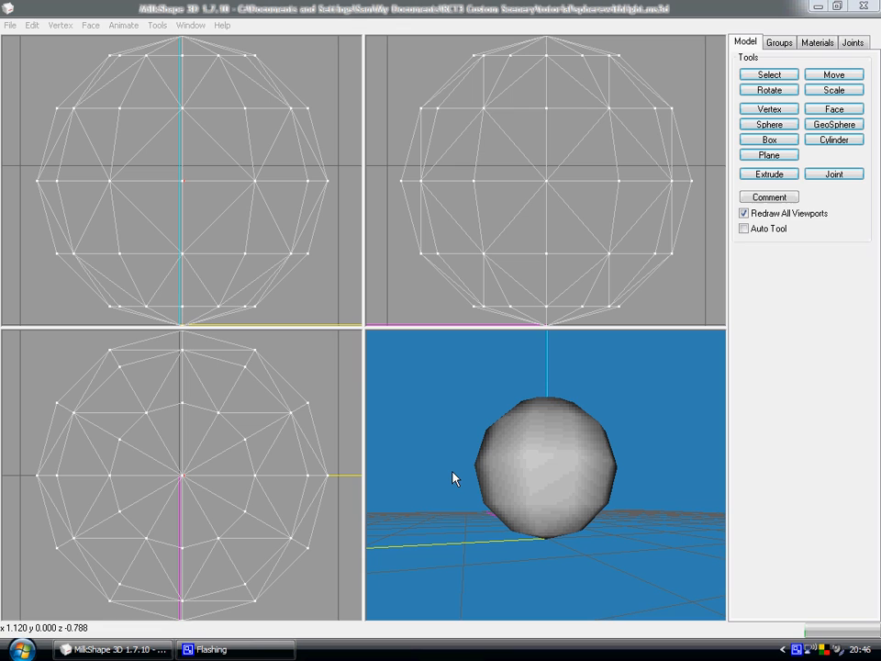
mouse_move(140, 129)
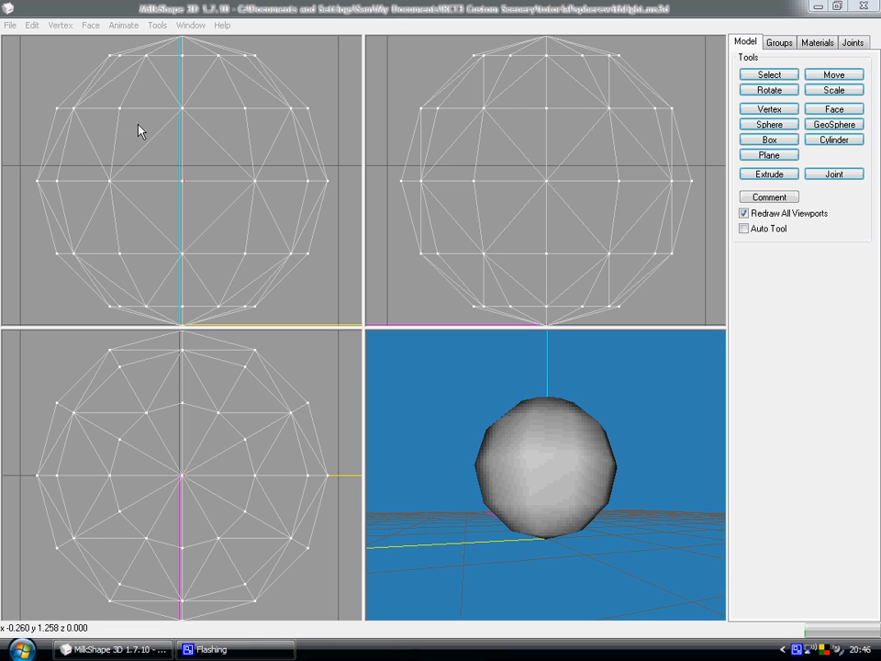
mouse_move(538, 358)
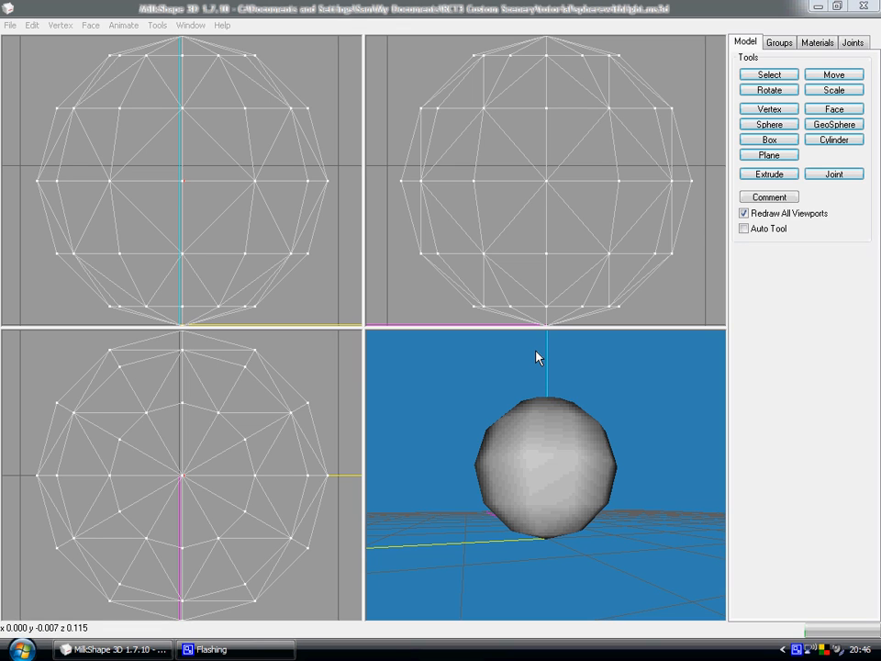
mouse_move(477, 443)
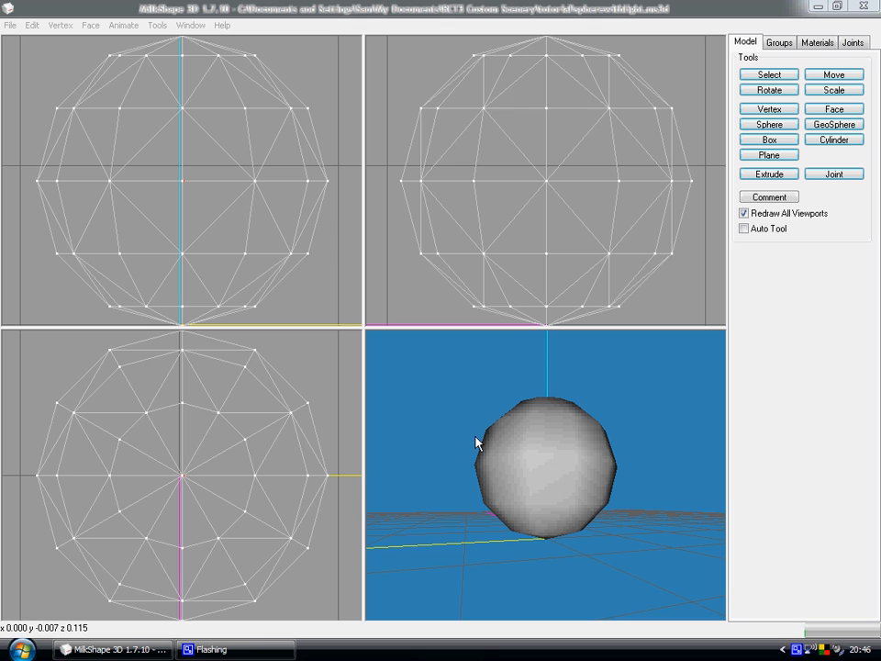
mouse_move(331, 402)
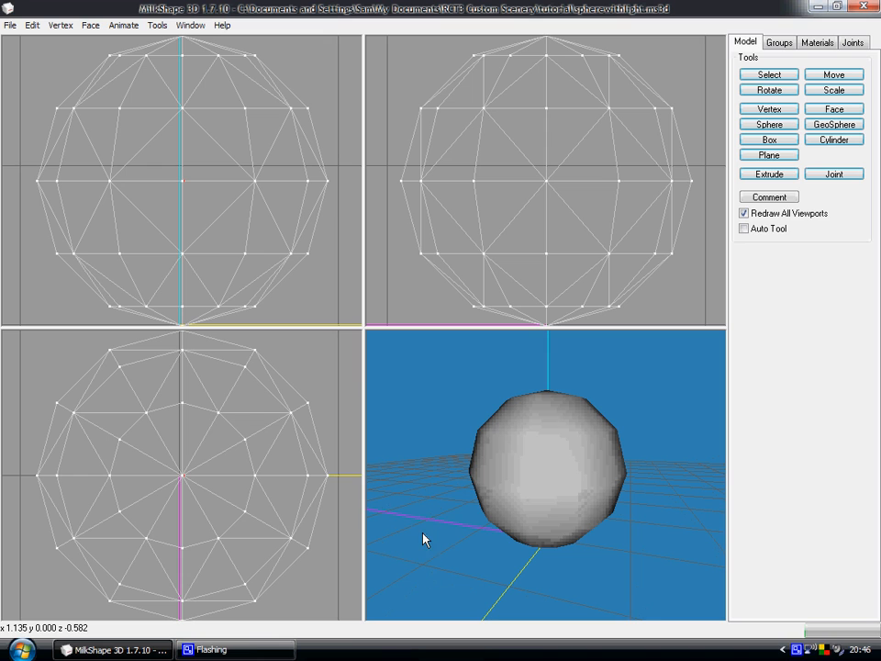
Turn off the axis and grid display in the 3D viewport's right-click options
right_click(424, 539)
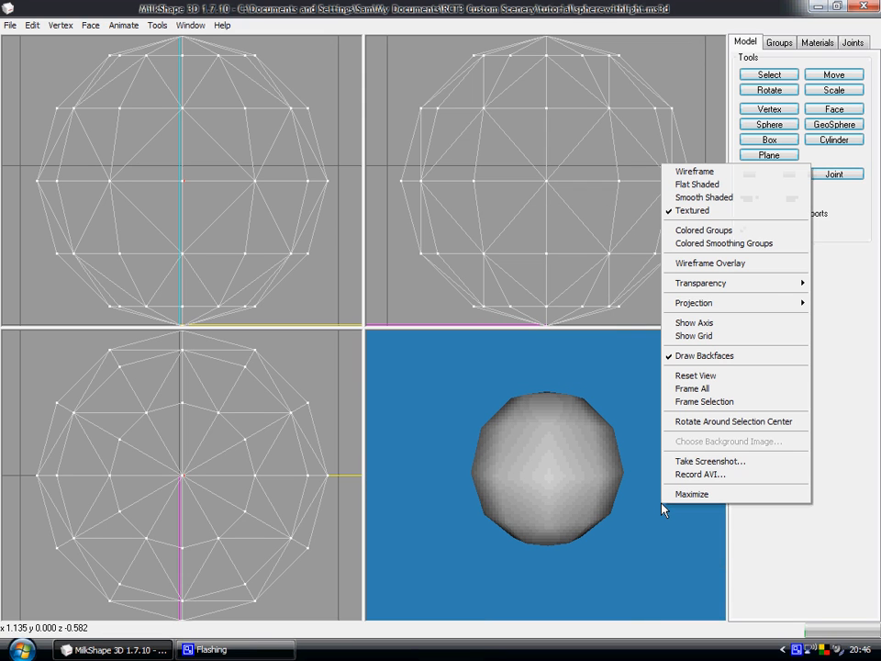
mouse_move(693, 323)
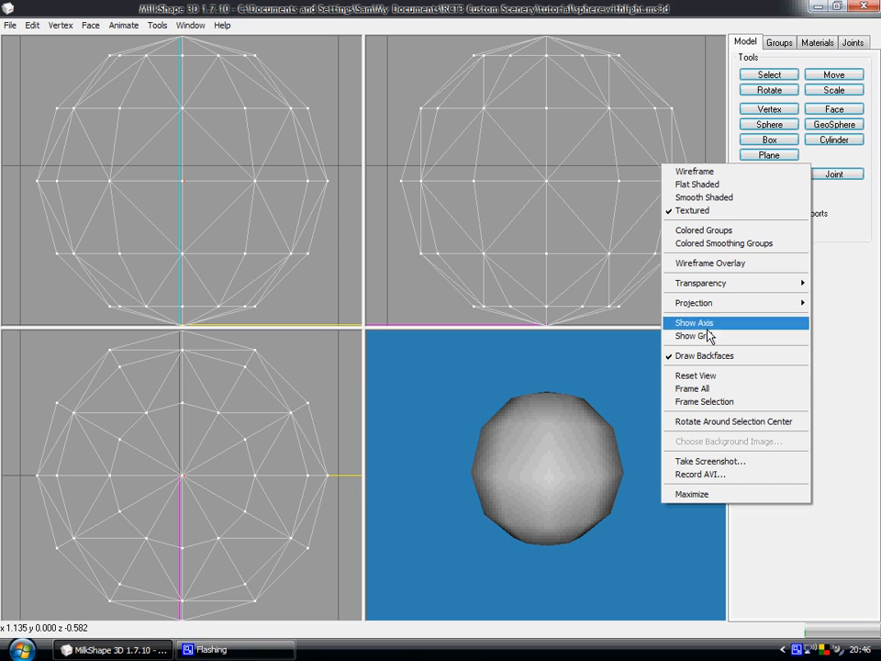
mouse_move(706, 335)
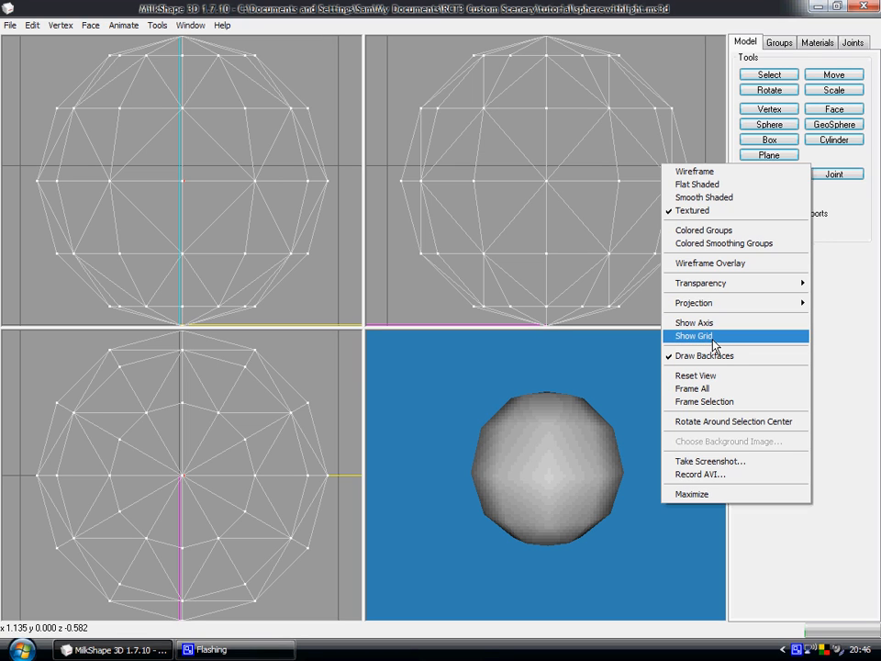
click(694, 335)
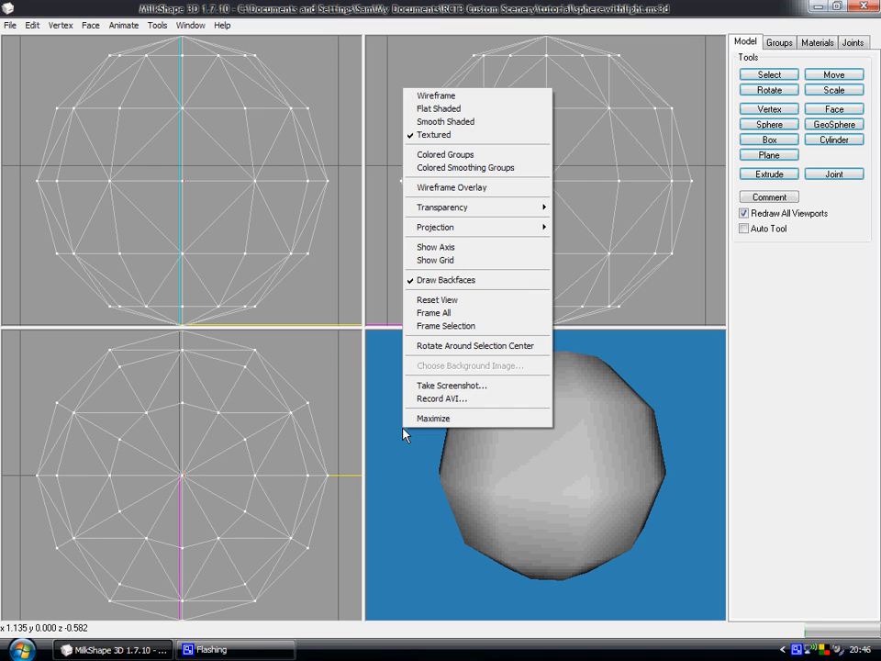
Save a 3D view screenshot named 'sphere' as a BMP in the tutorial folder
click(451, 384)
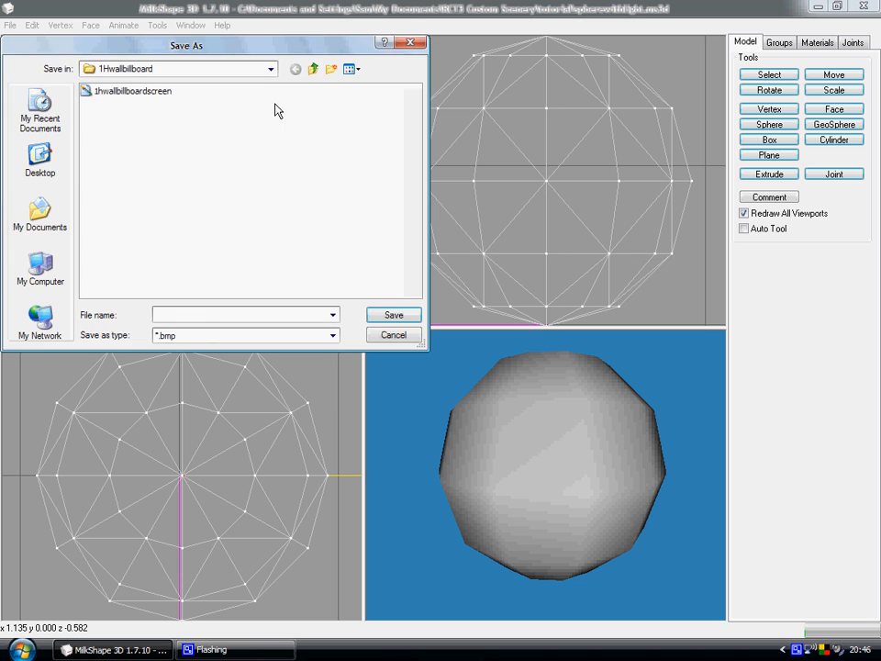
click(313, 69)
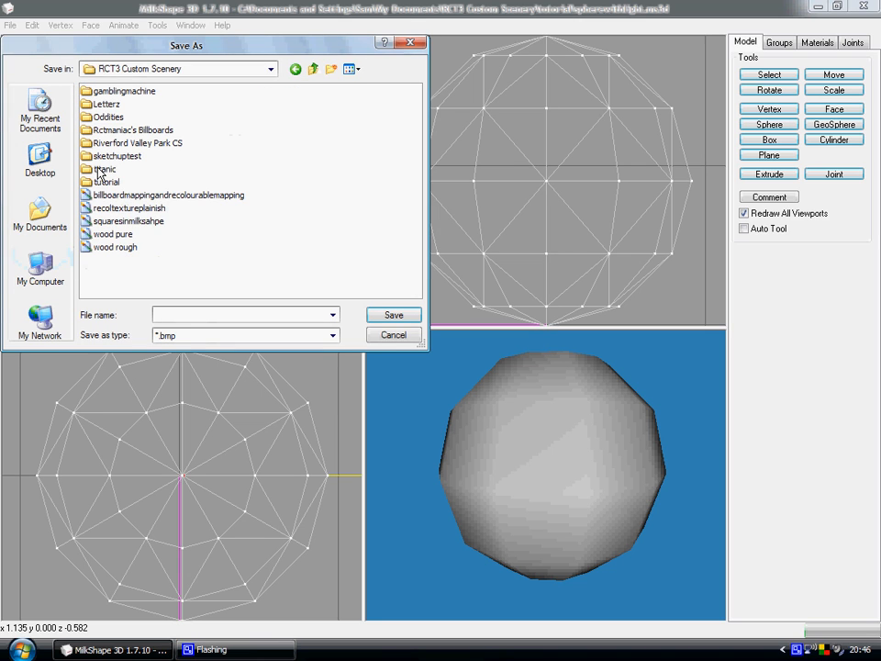
double_click(108, 180)
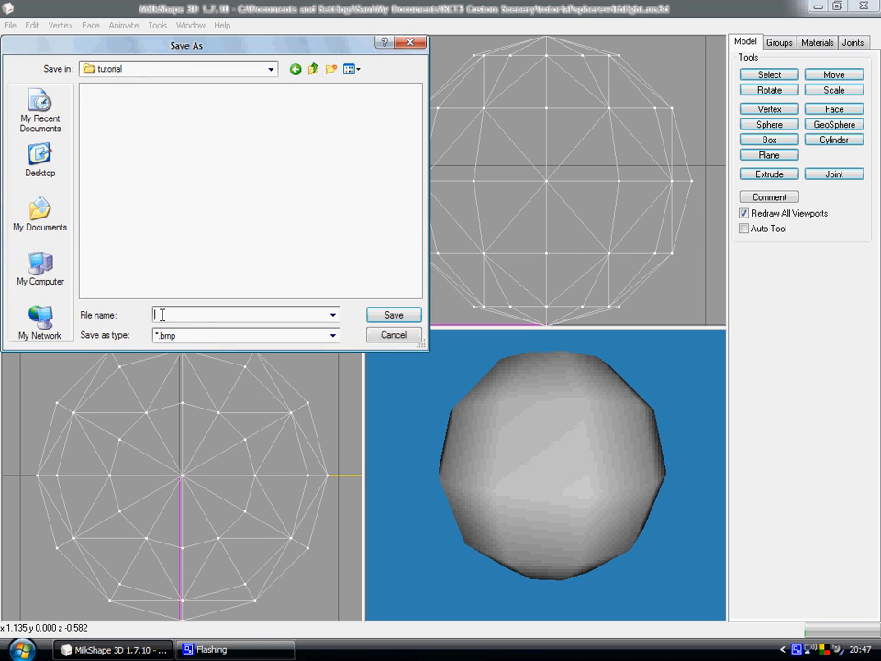
text(spherewithlightsc)
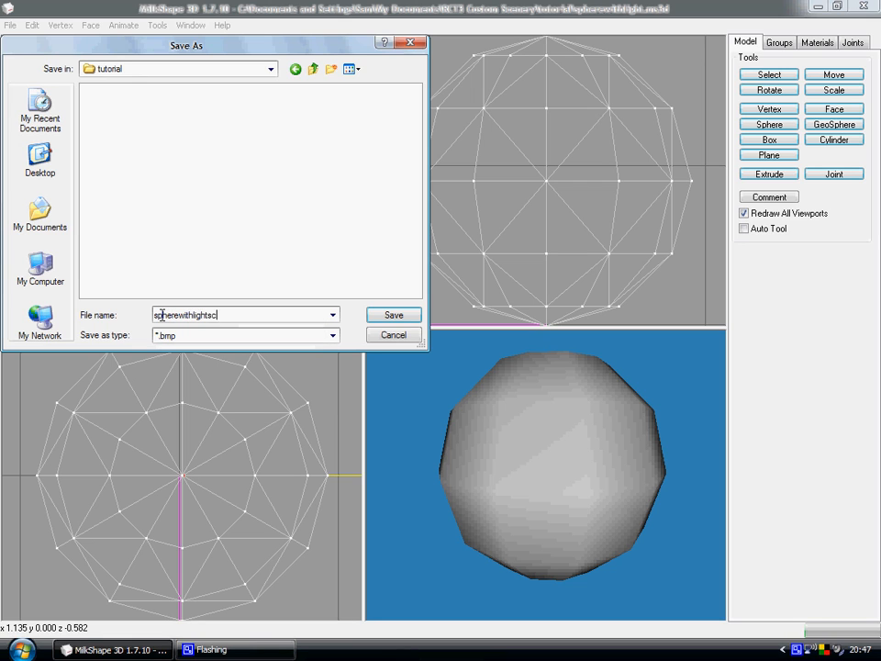
click(392, 314)
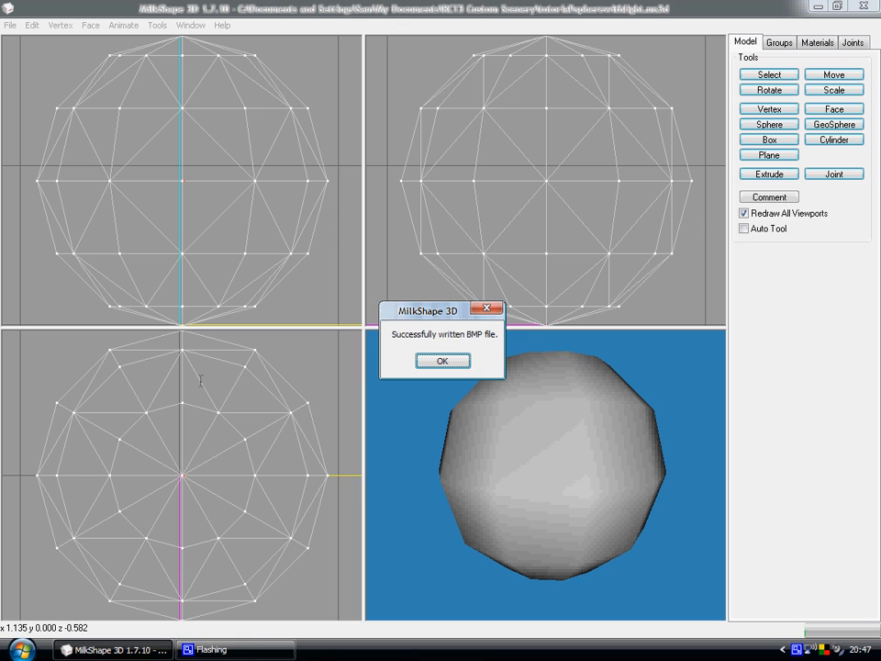
mouse_move(250, 371)
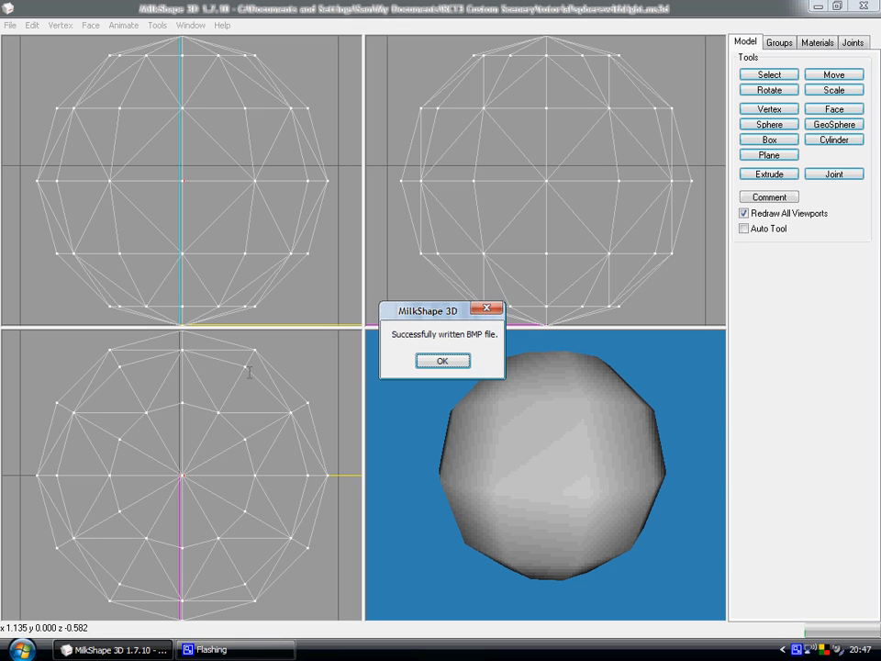
click(442, 360)
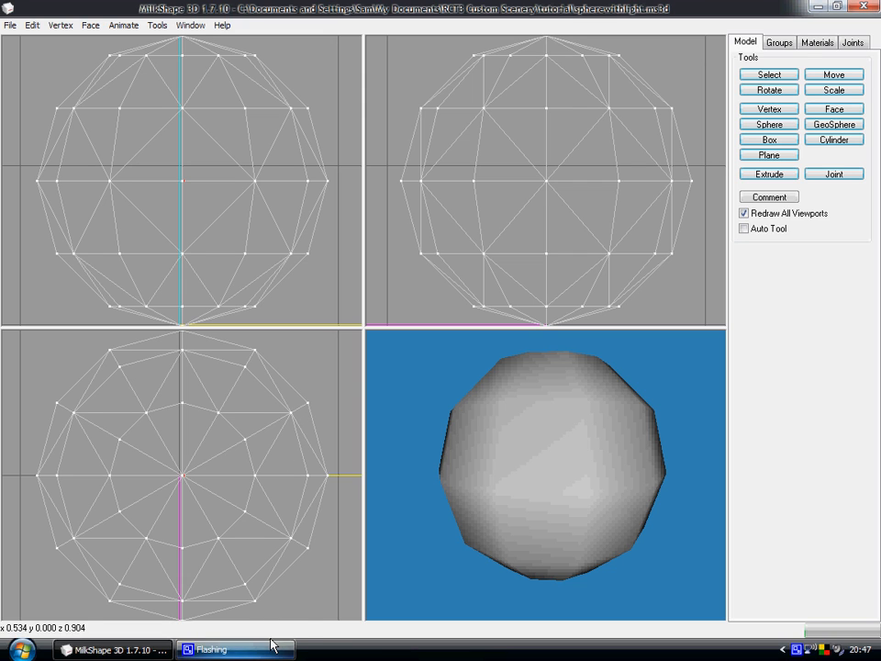
click(16, 648)
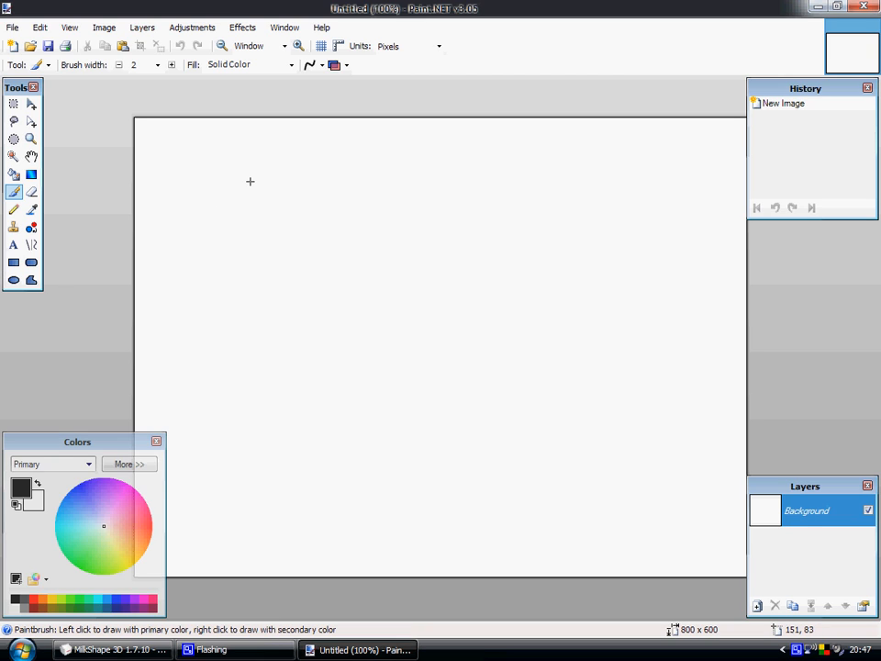
mouse_move(205, 146)
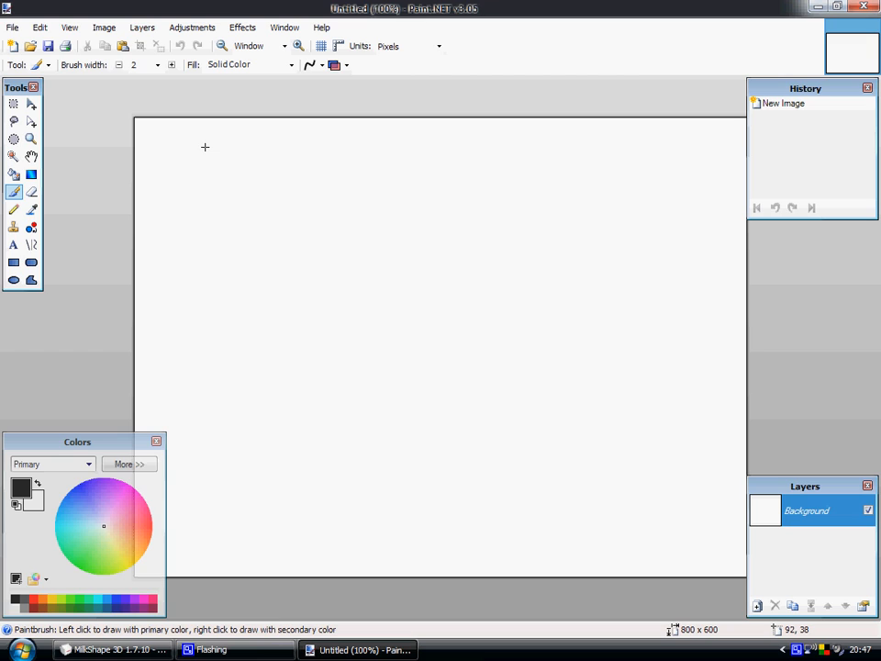
Choose File > Open in Paint.NET to bring up the Open dialog
click(13, 26)
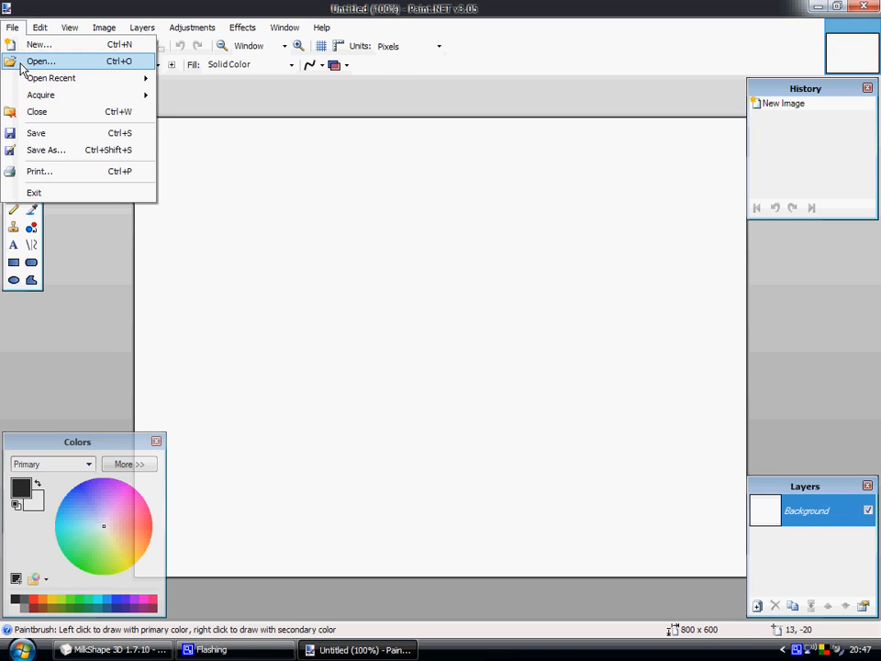
click(41, 61)
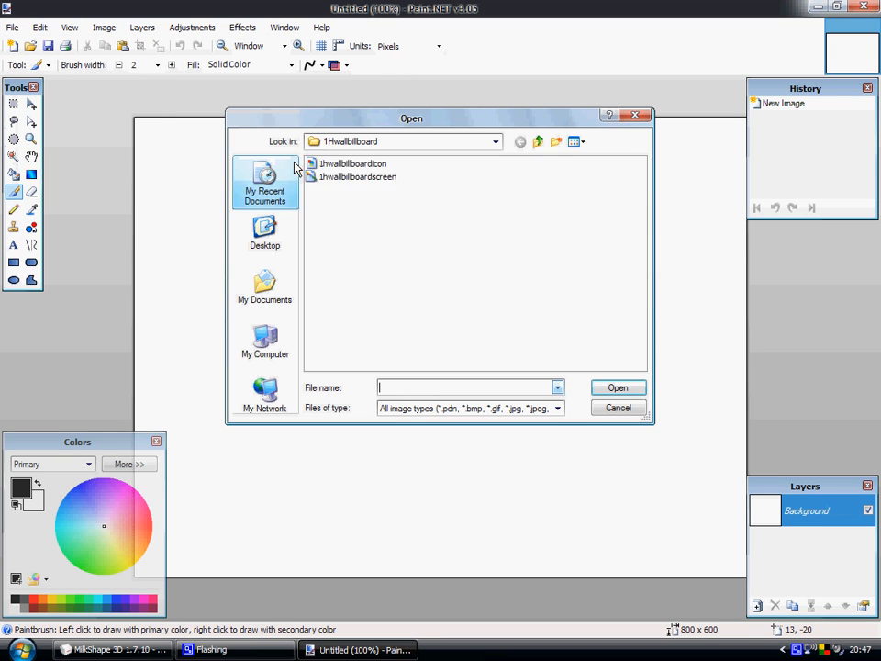
Open the spherewithlightscreen image from the tutorial folder in Paint.NET
click(539, 141)
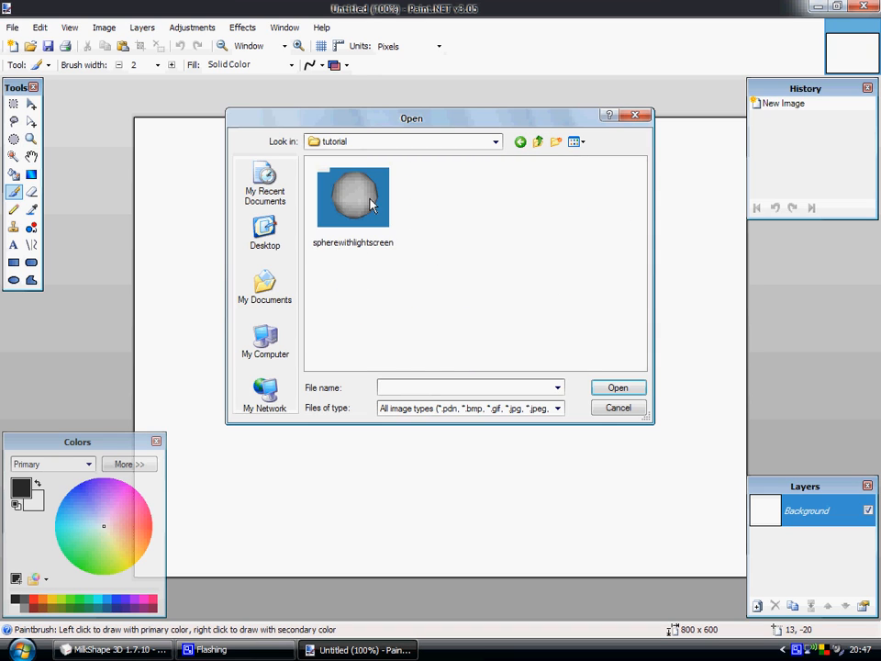
double_click(352, 195)
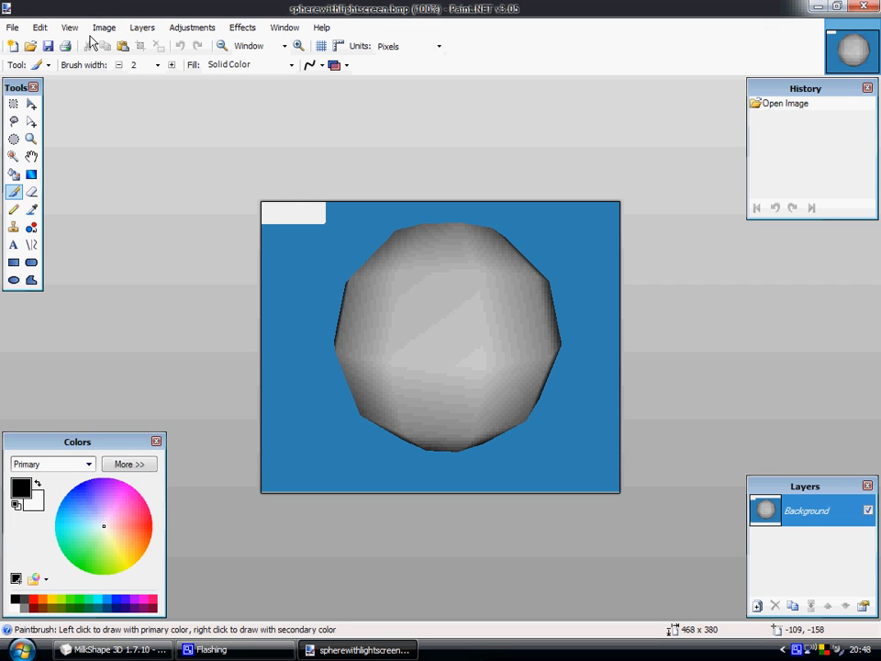
click(104, 26)
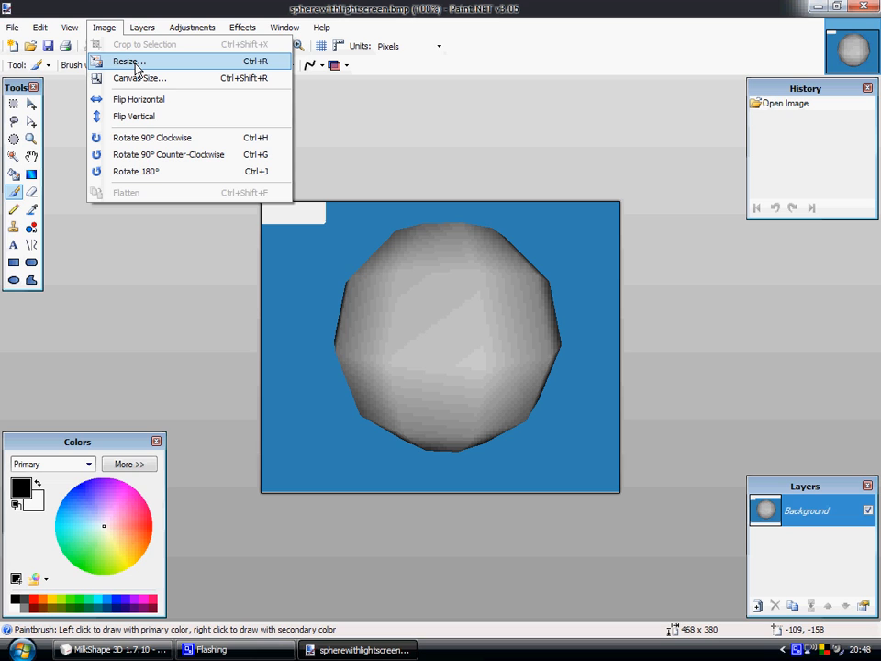
Resize the image by absolute size to 64 x 64 pixels, ignoring aspect ratio
click(129, 62)
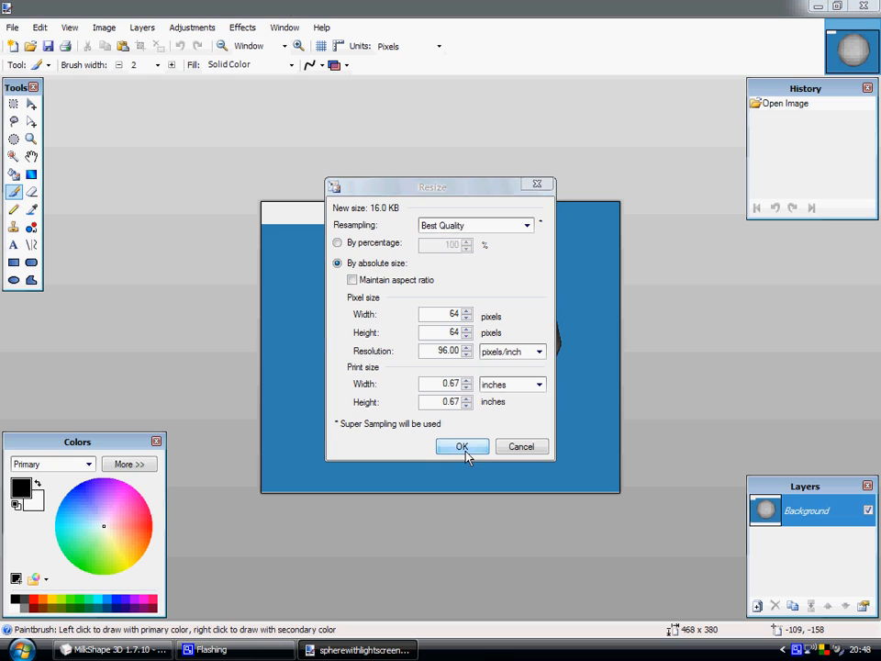
click(462, 446)
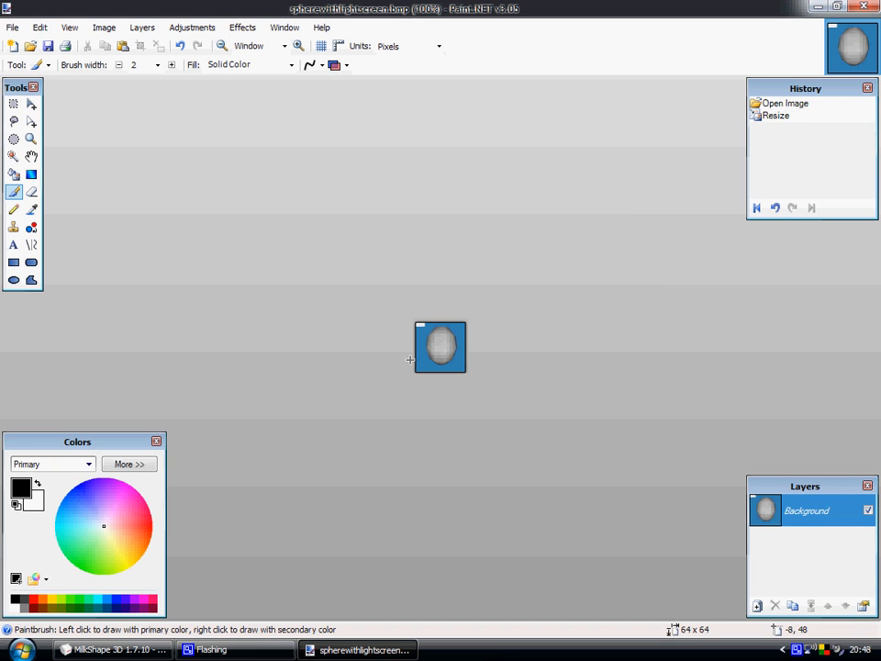
Save the resized image as spherewithlighticon in PNG format
click(13, 26)
text(spherewithlighticon)
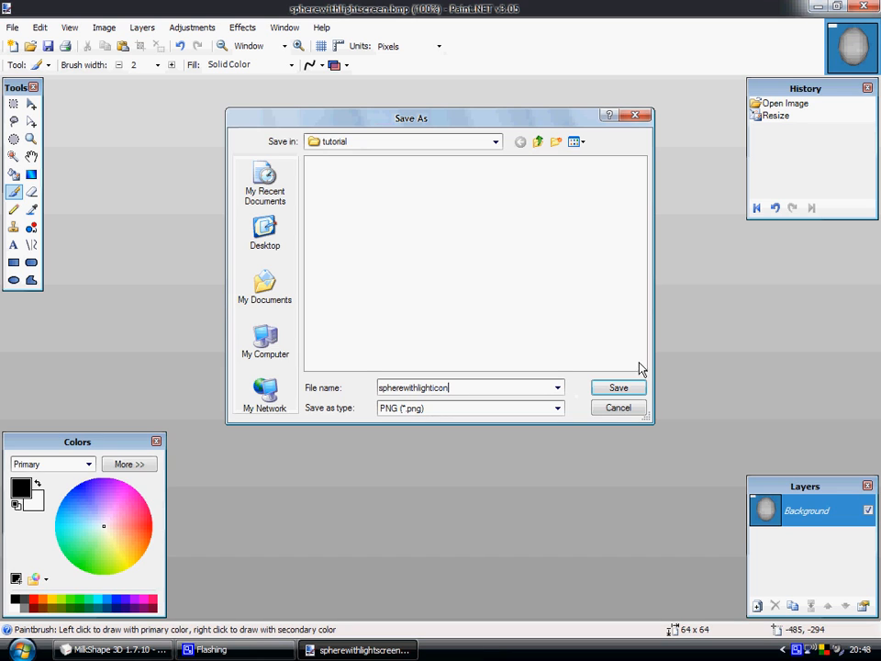
click(617, 387)
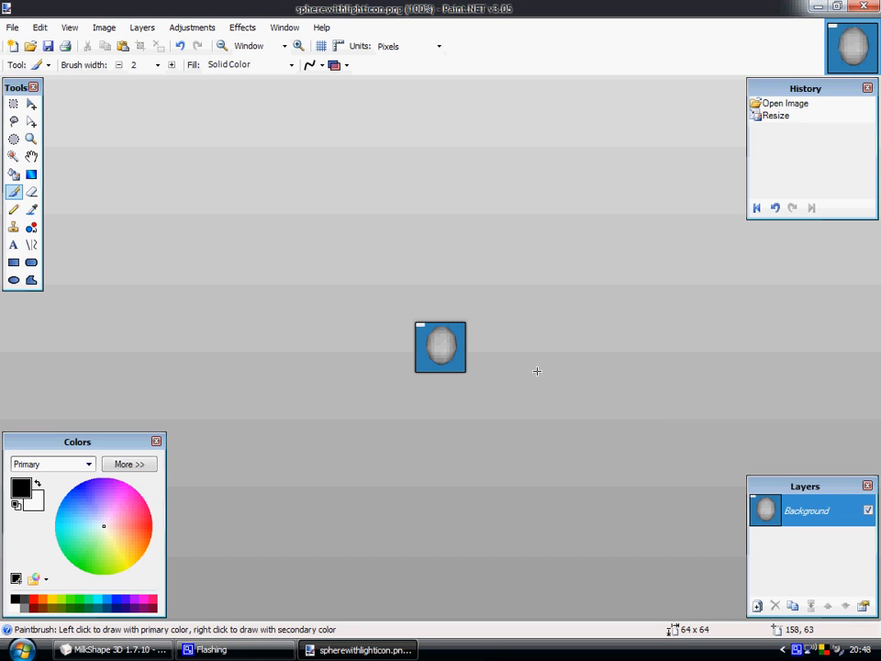
mouse_move(343, 340)
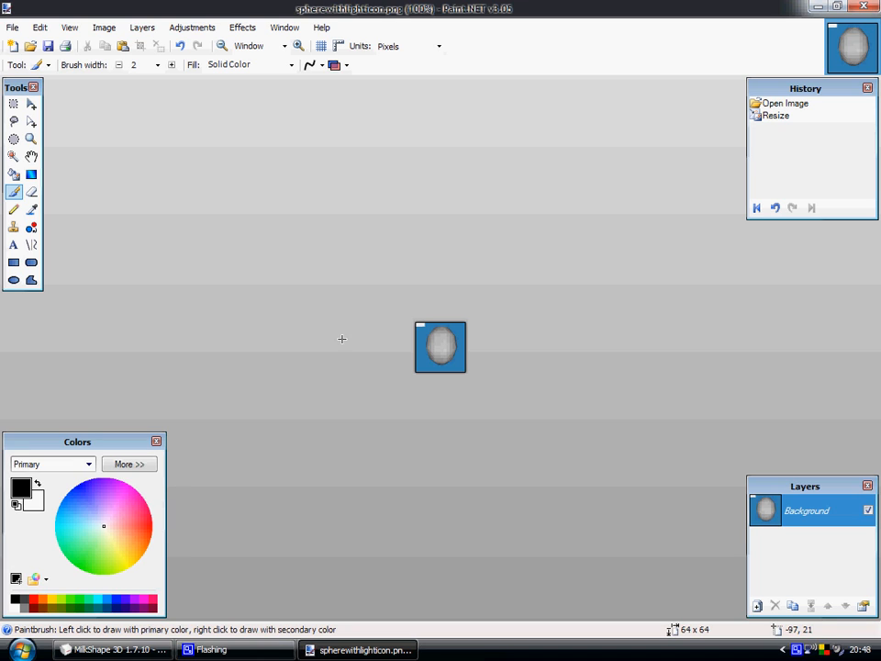
mouse_move(416, 539)
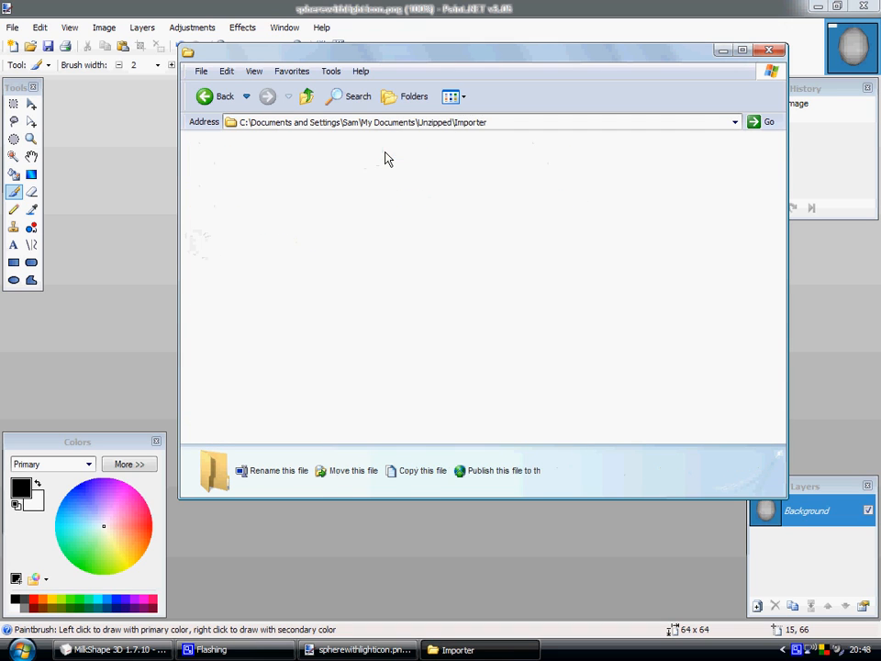
Launch RCT3 Object Importer and cancel the scenery settings editor without changes
click(418, 239)
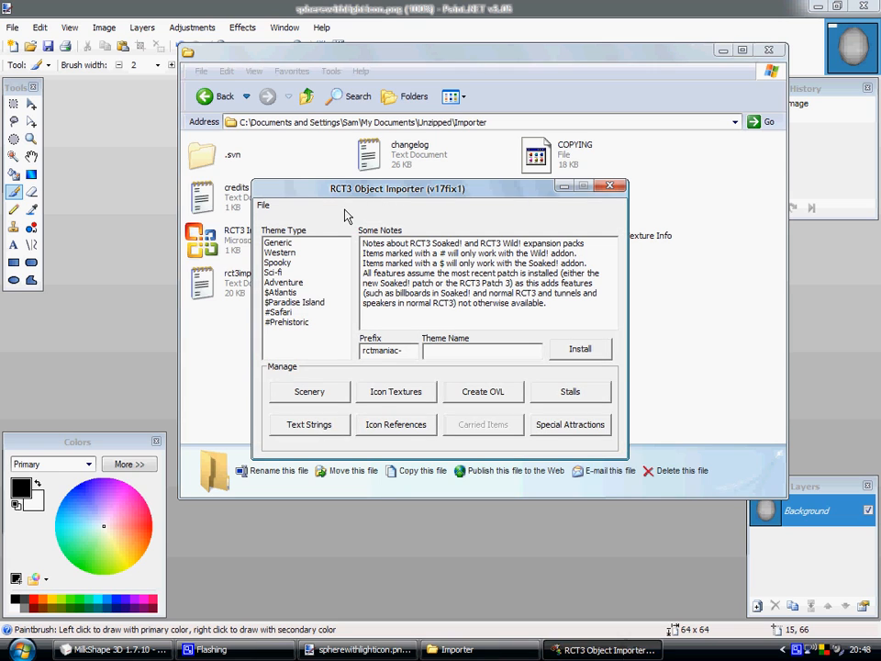
click(310, 392)
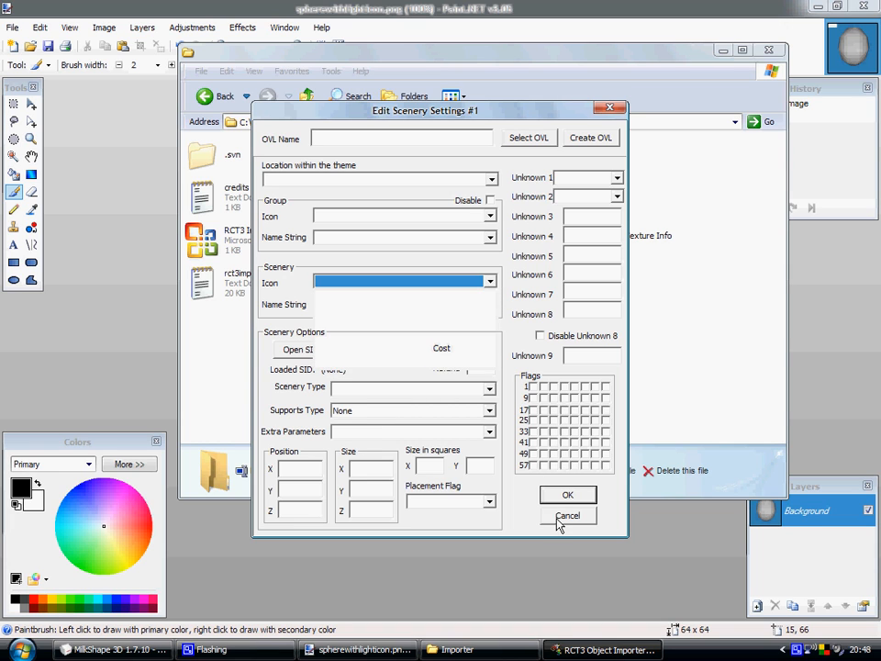
click(568, 514)
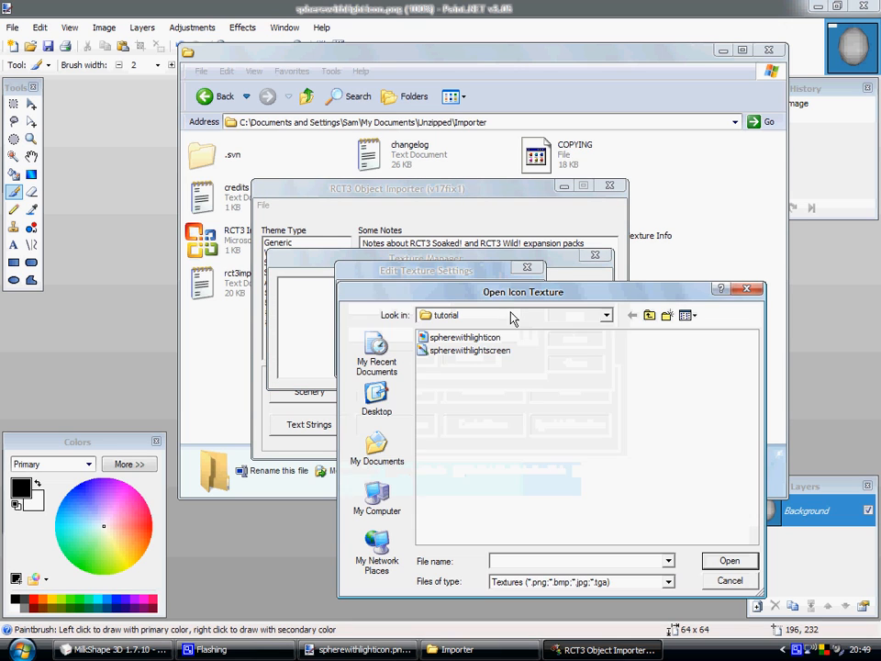
mouse_move(477, 338)
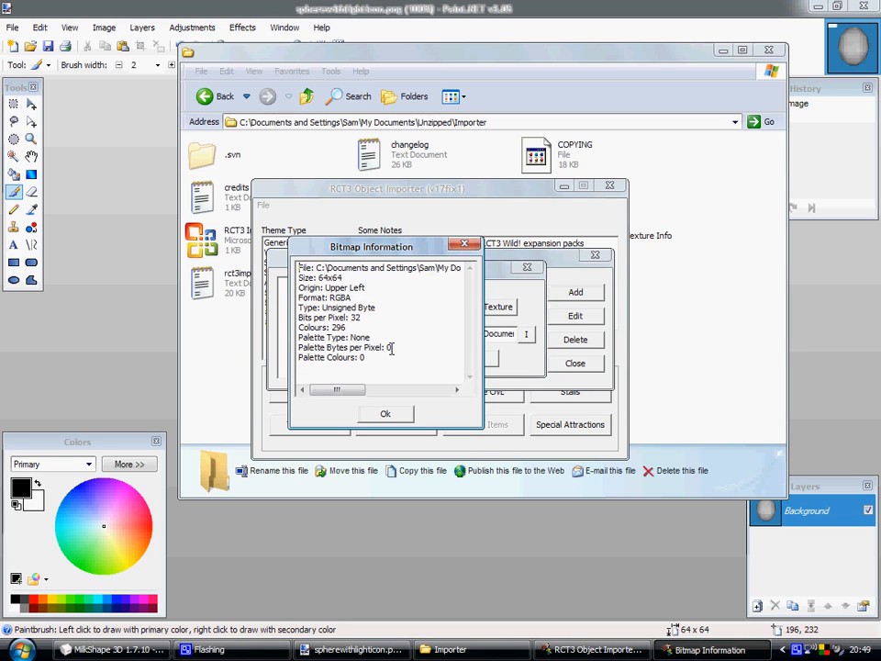
Pick spherewithlighticon as the icon texture and confirm its 64x64 bitmap information
drag(340, 389, 403, 389)
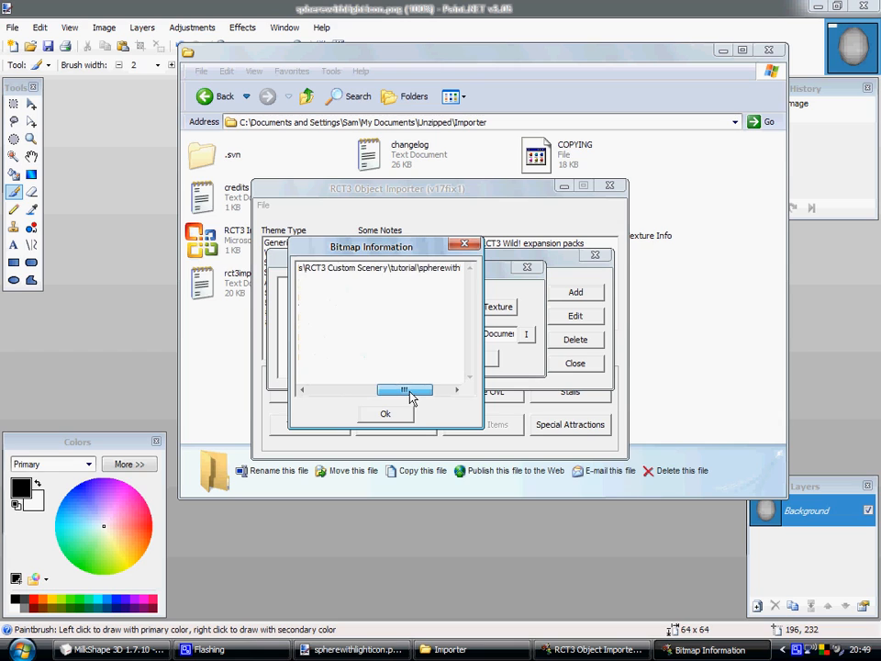
drag(404, 390, 420, 390)
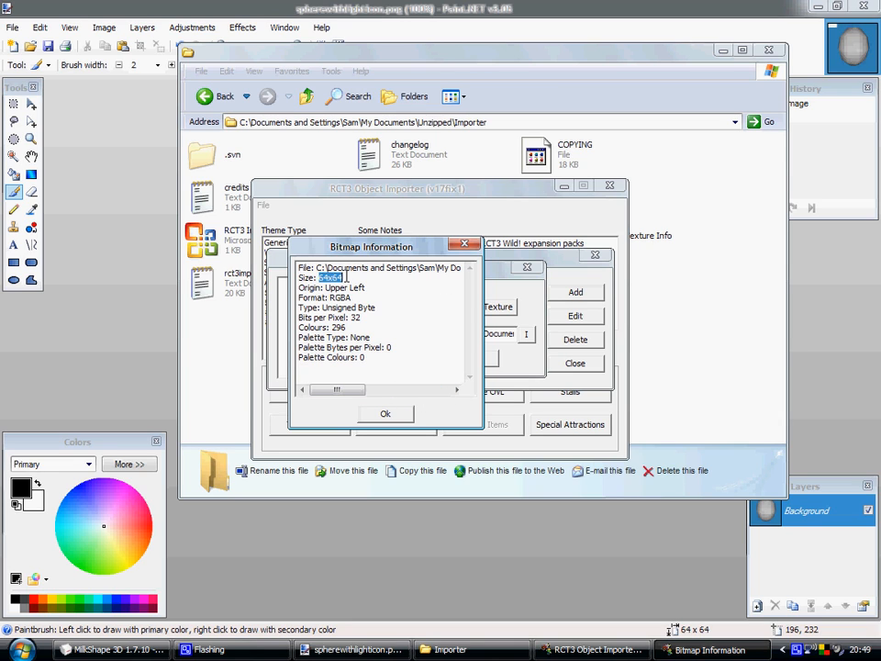
click(346, 277)
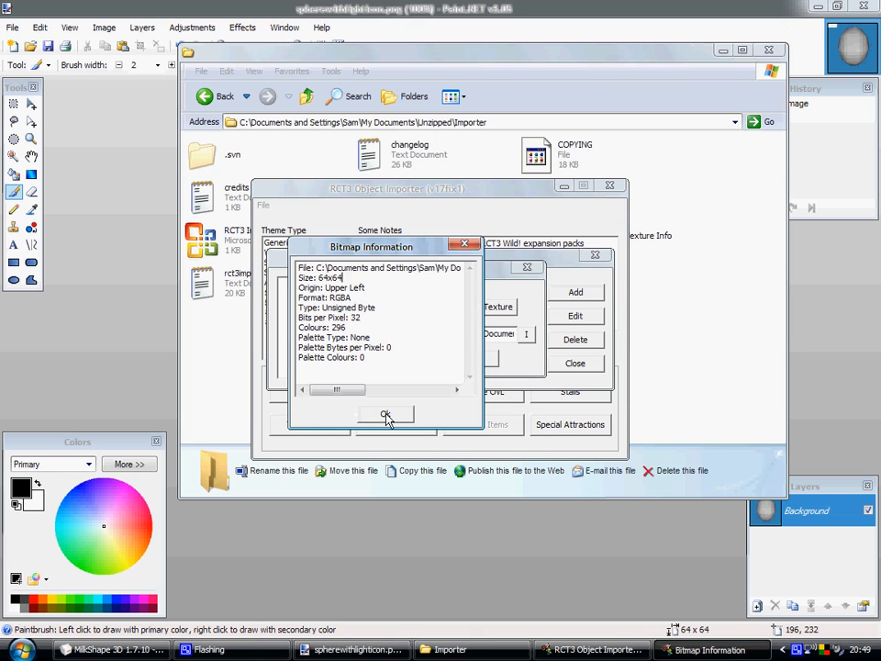
click(385, 414)
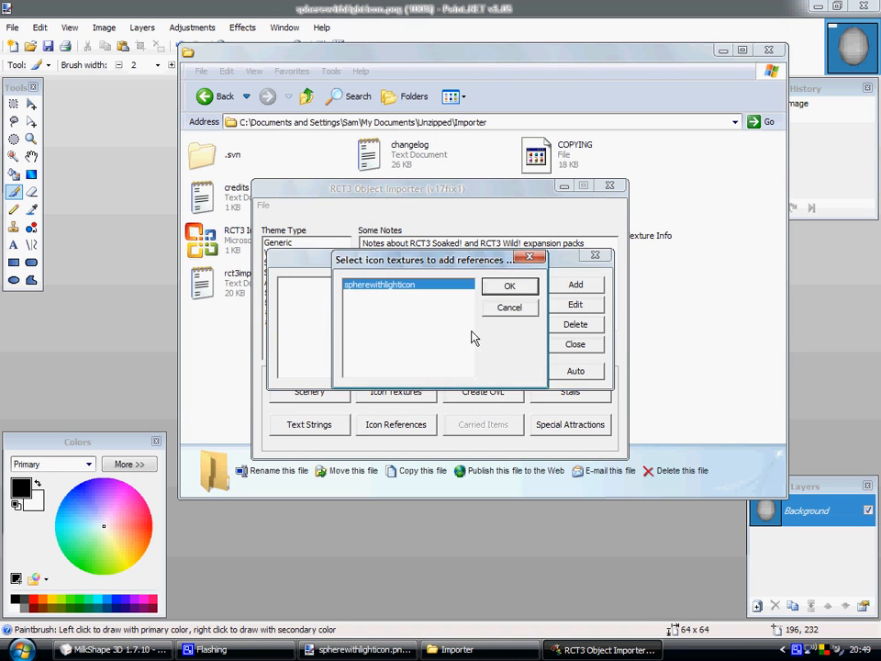
Add an icon reference to spherewithlighticon and start a new scenery object
click(509, 285)
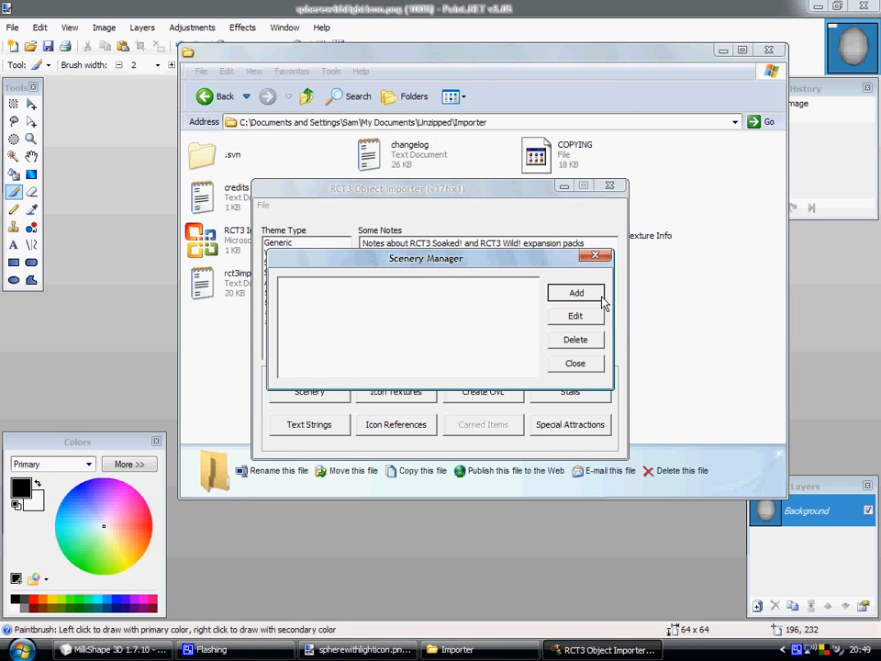
click(575, 292)
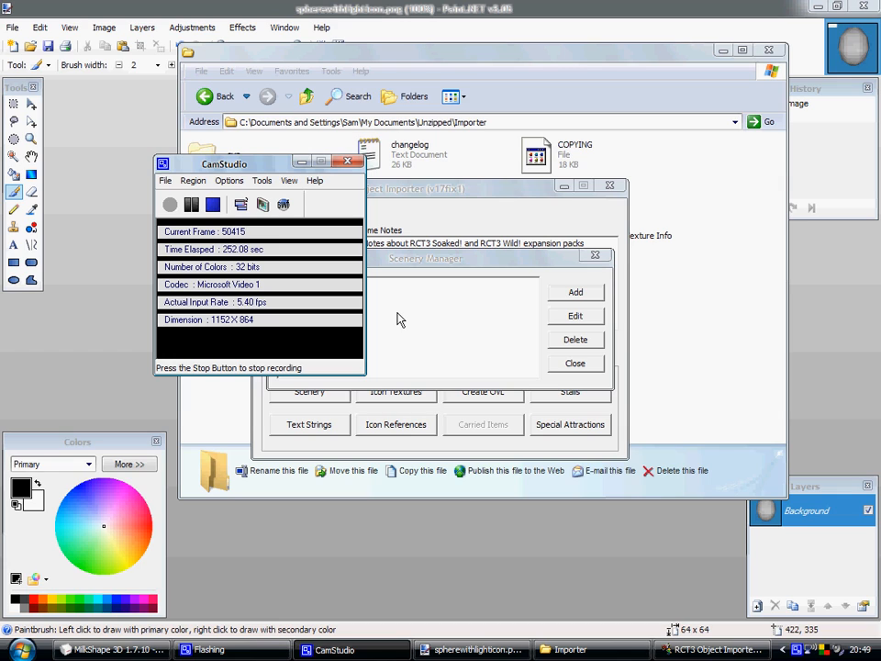
mouse_move(275, 243)
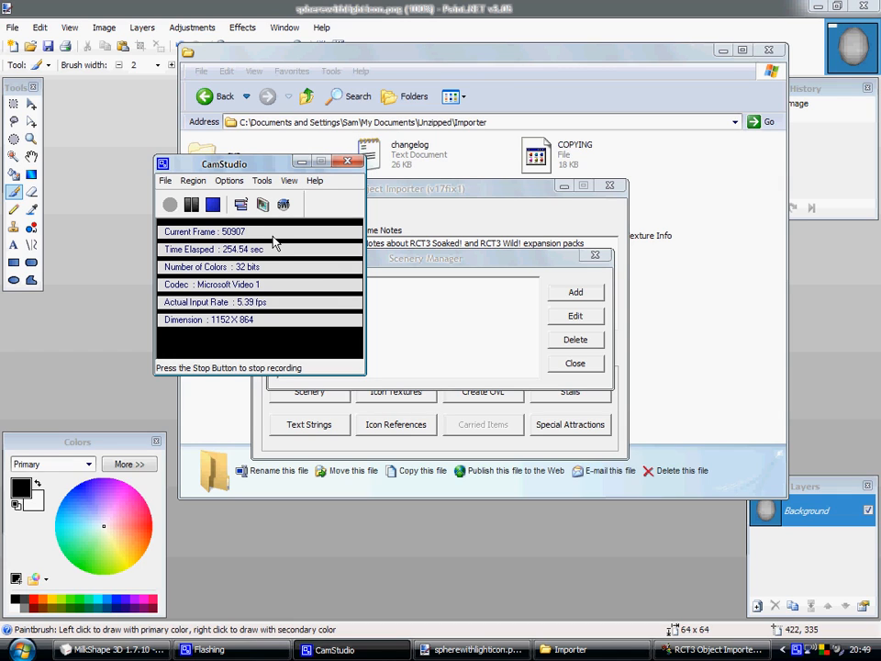